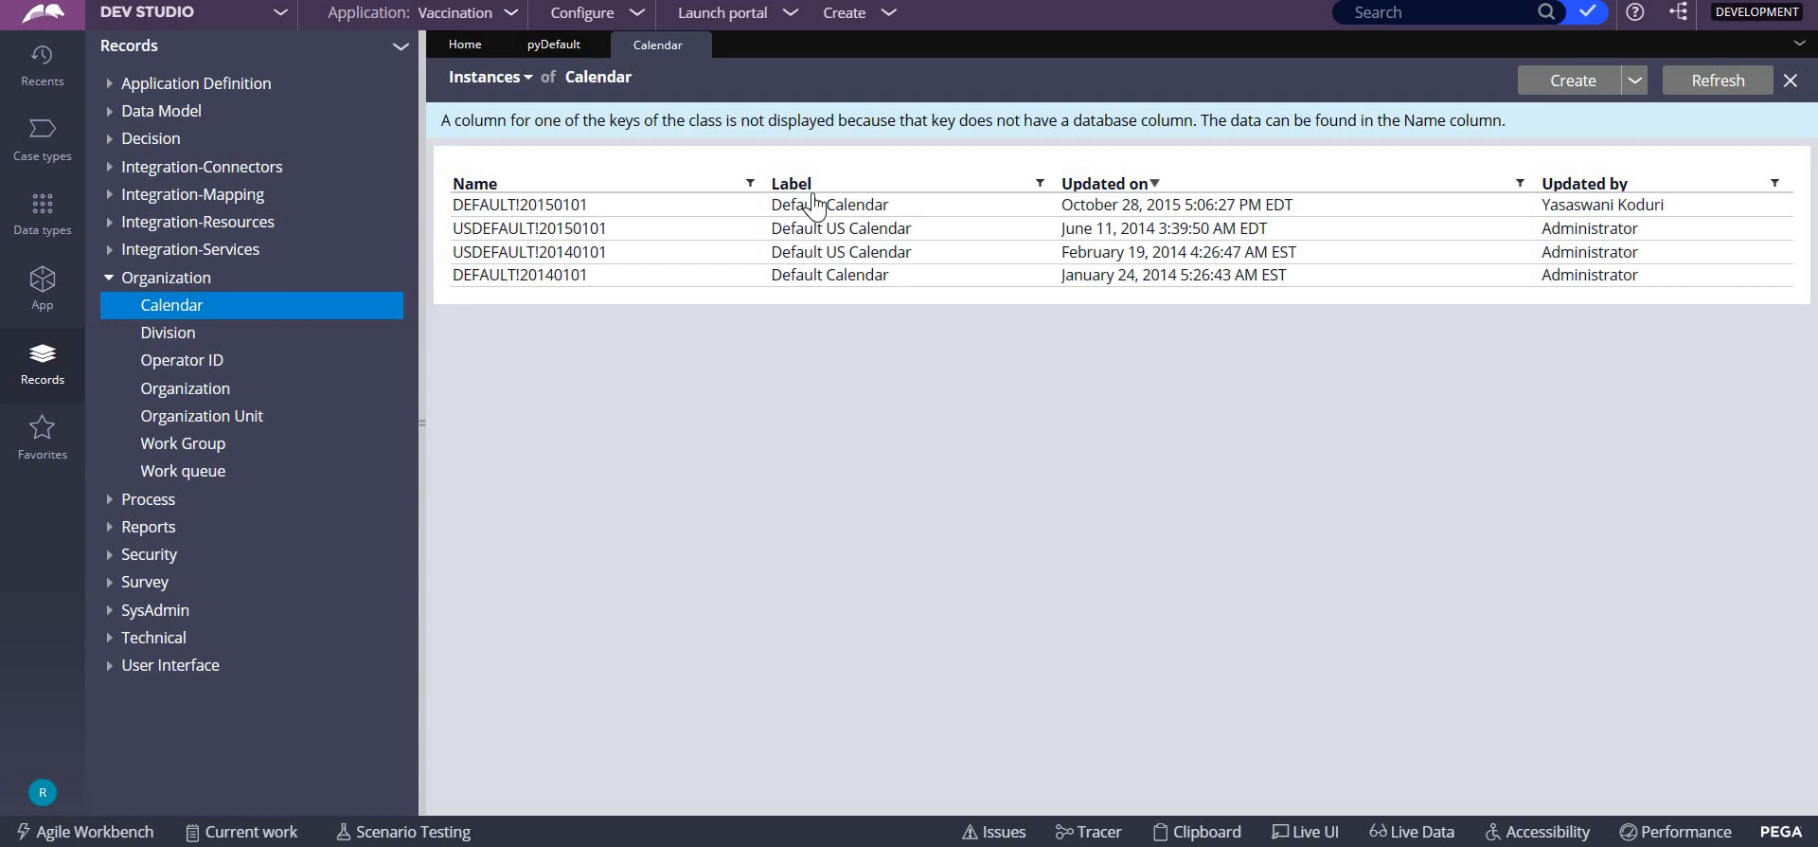
mouse_move(822, 286)
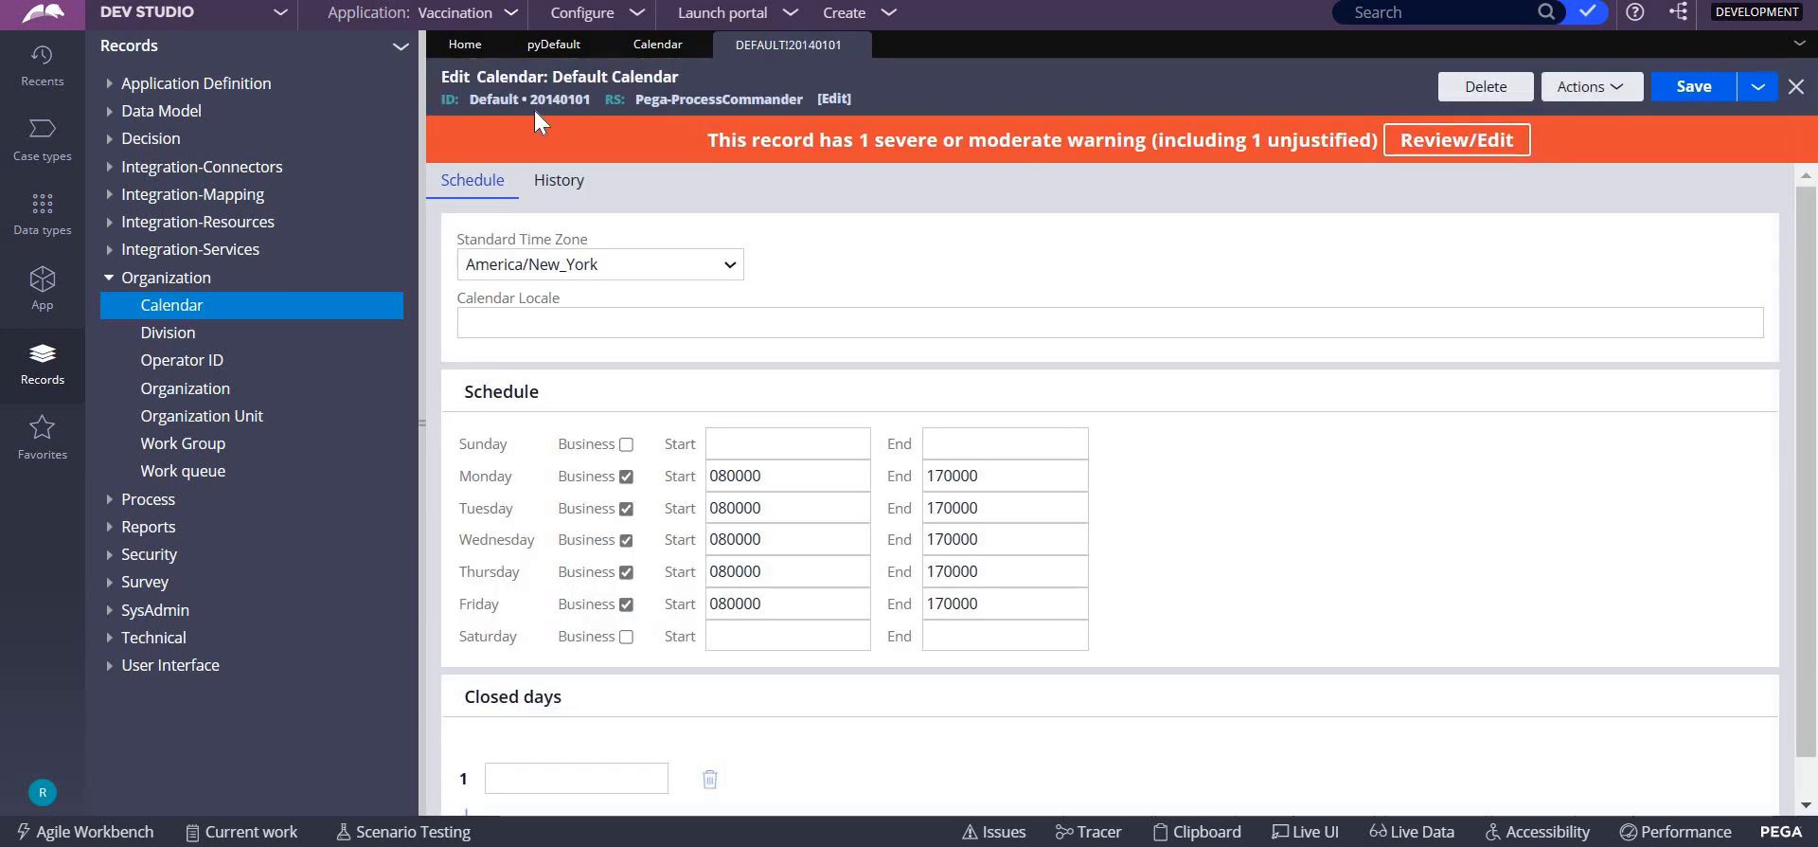
mouse_move(868, 56)
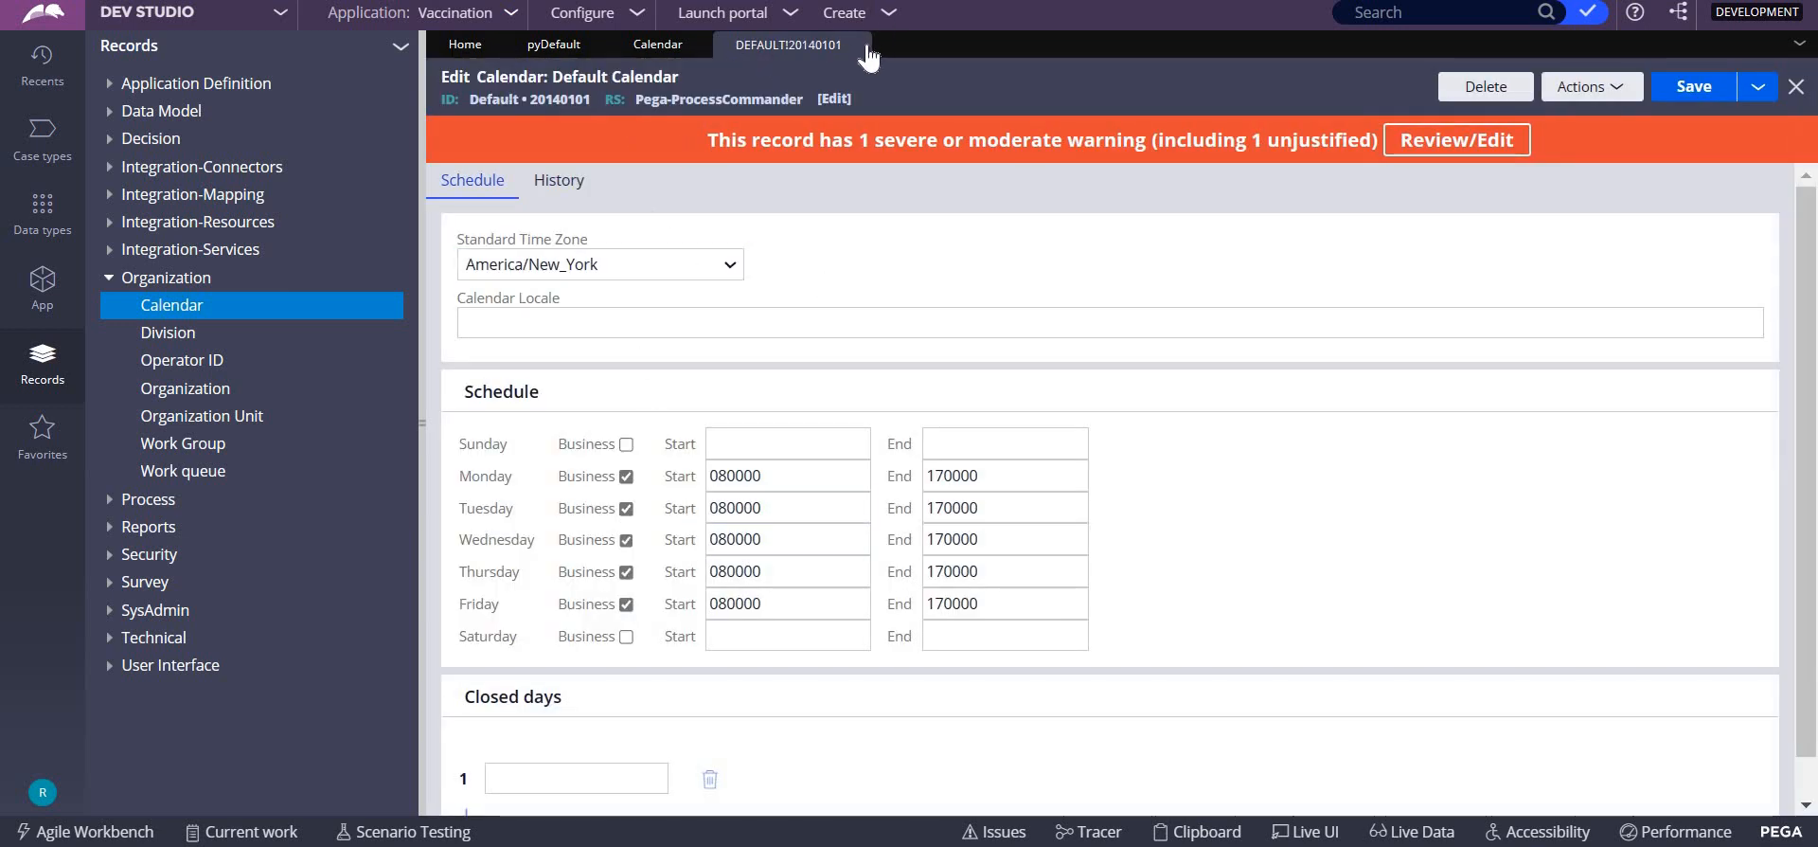
mouse_move(858, 45)
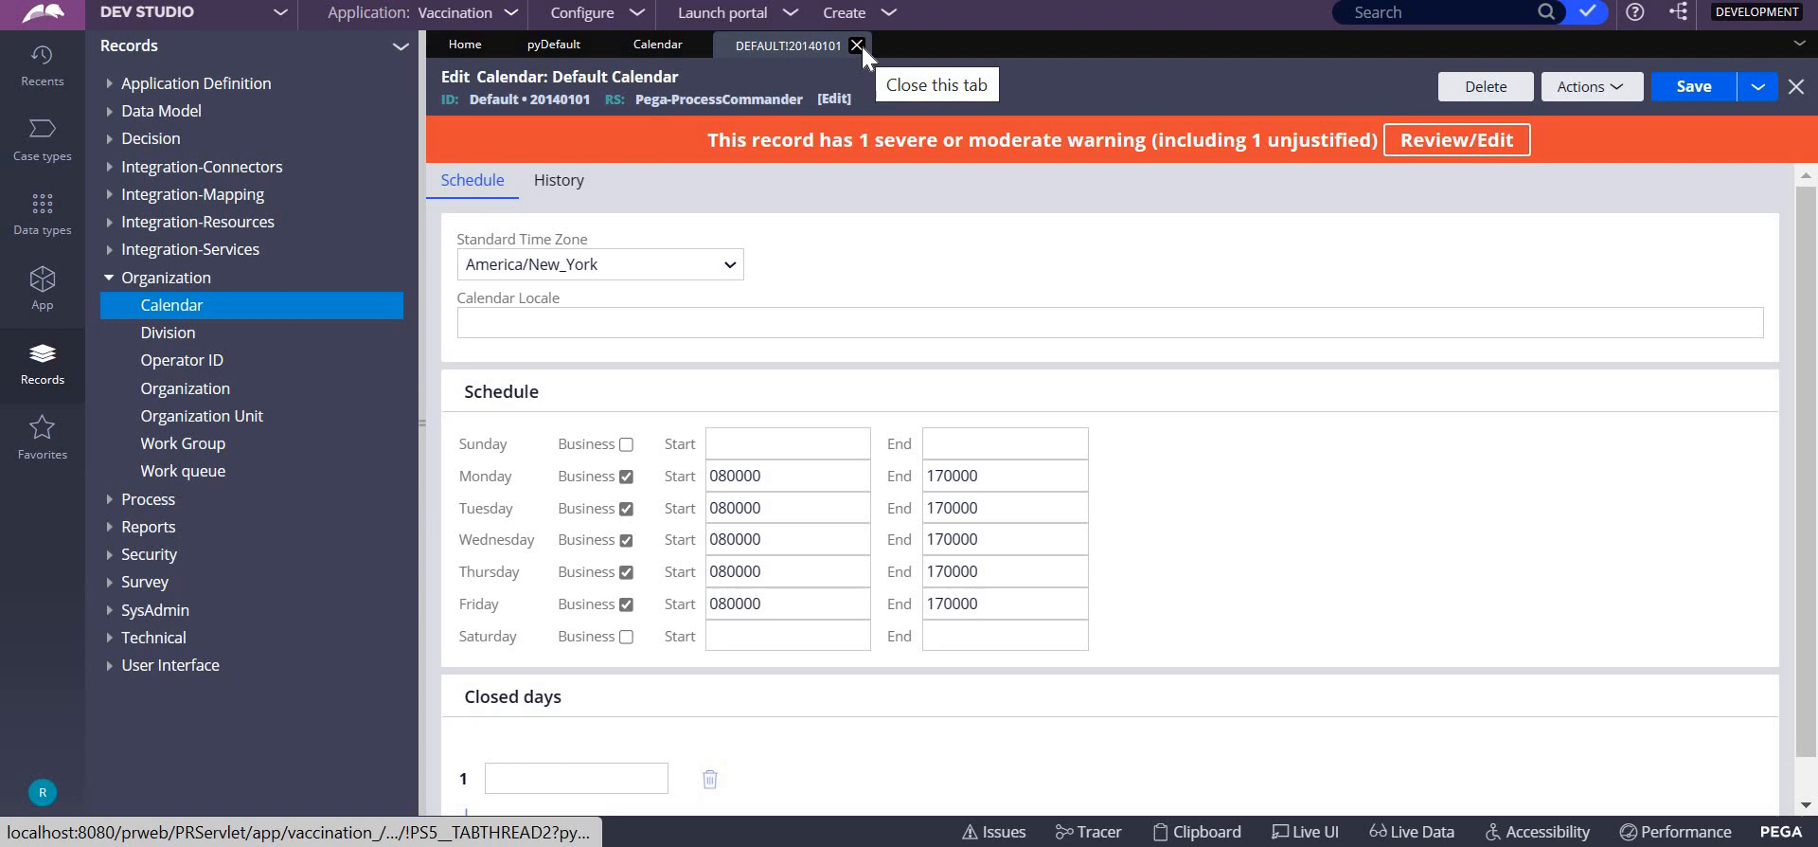
- Close the DEFAULT!20140101 calendar record after reviewing its Monday–Friday 080000–170000 hours
left_click(858, 45)
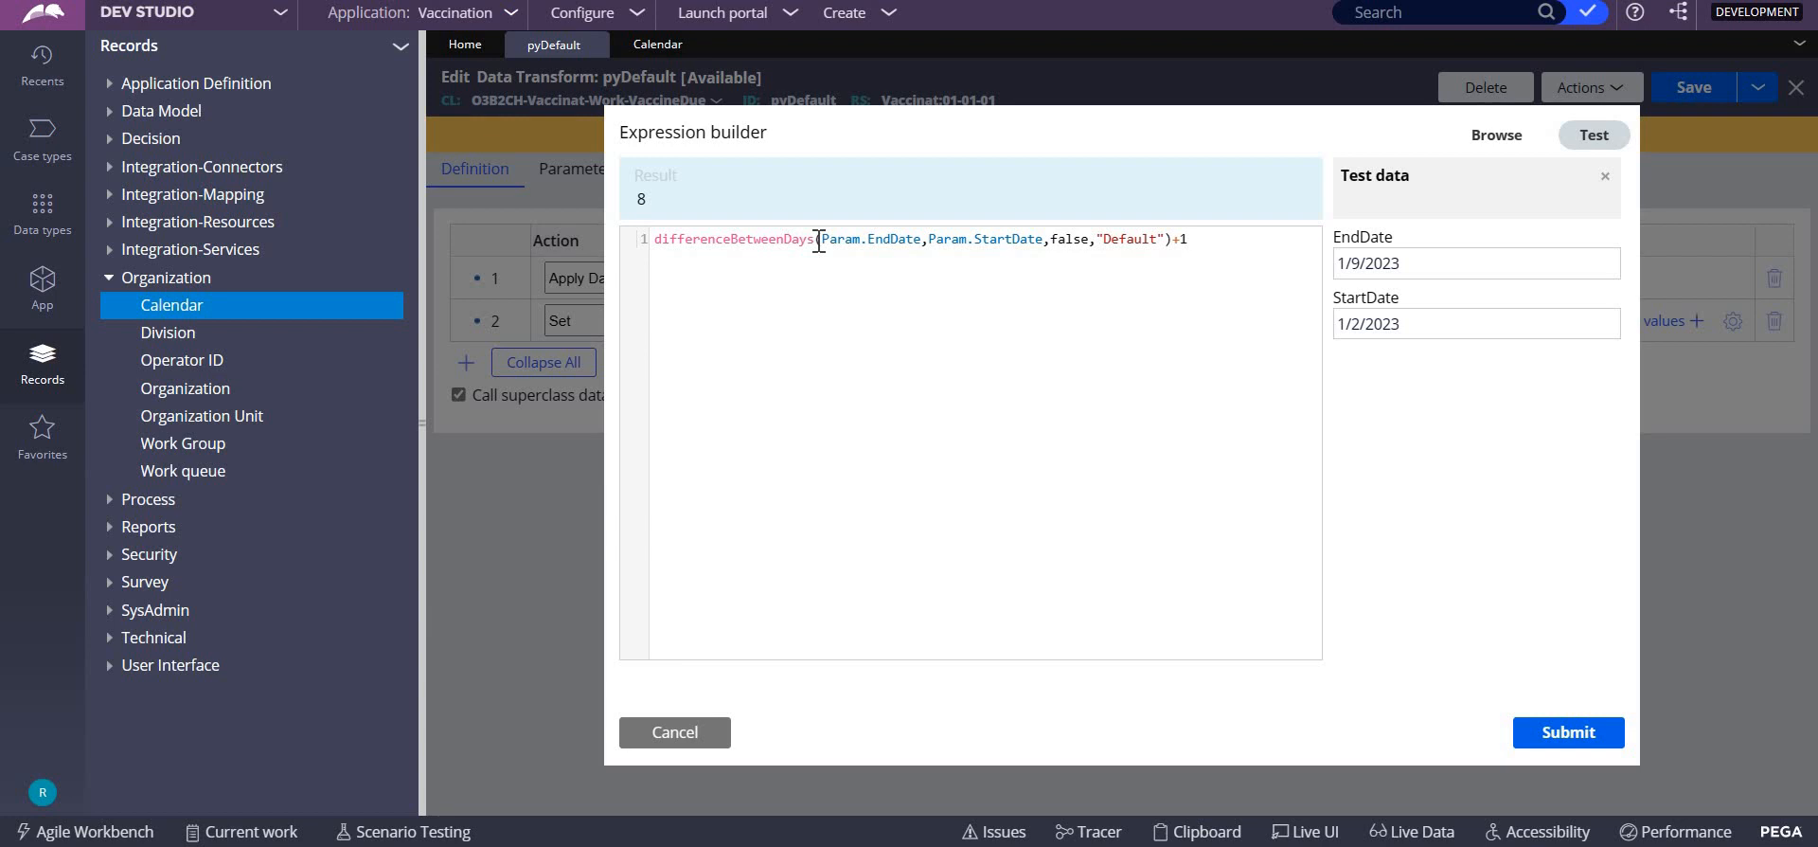
mouse_move(1076, 238)
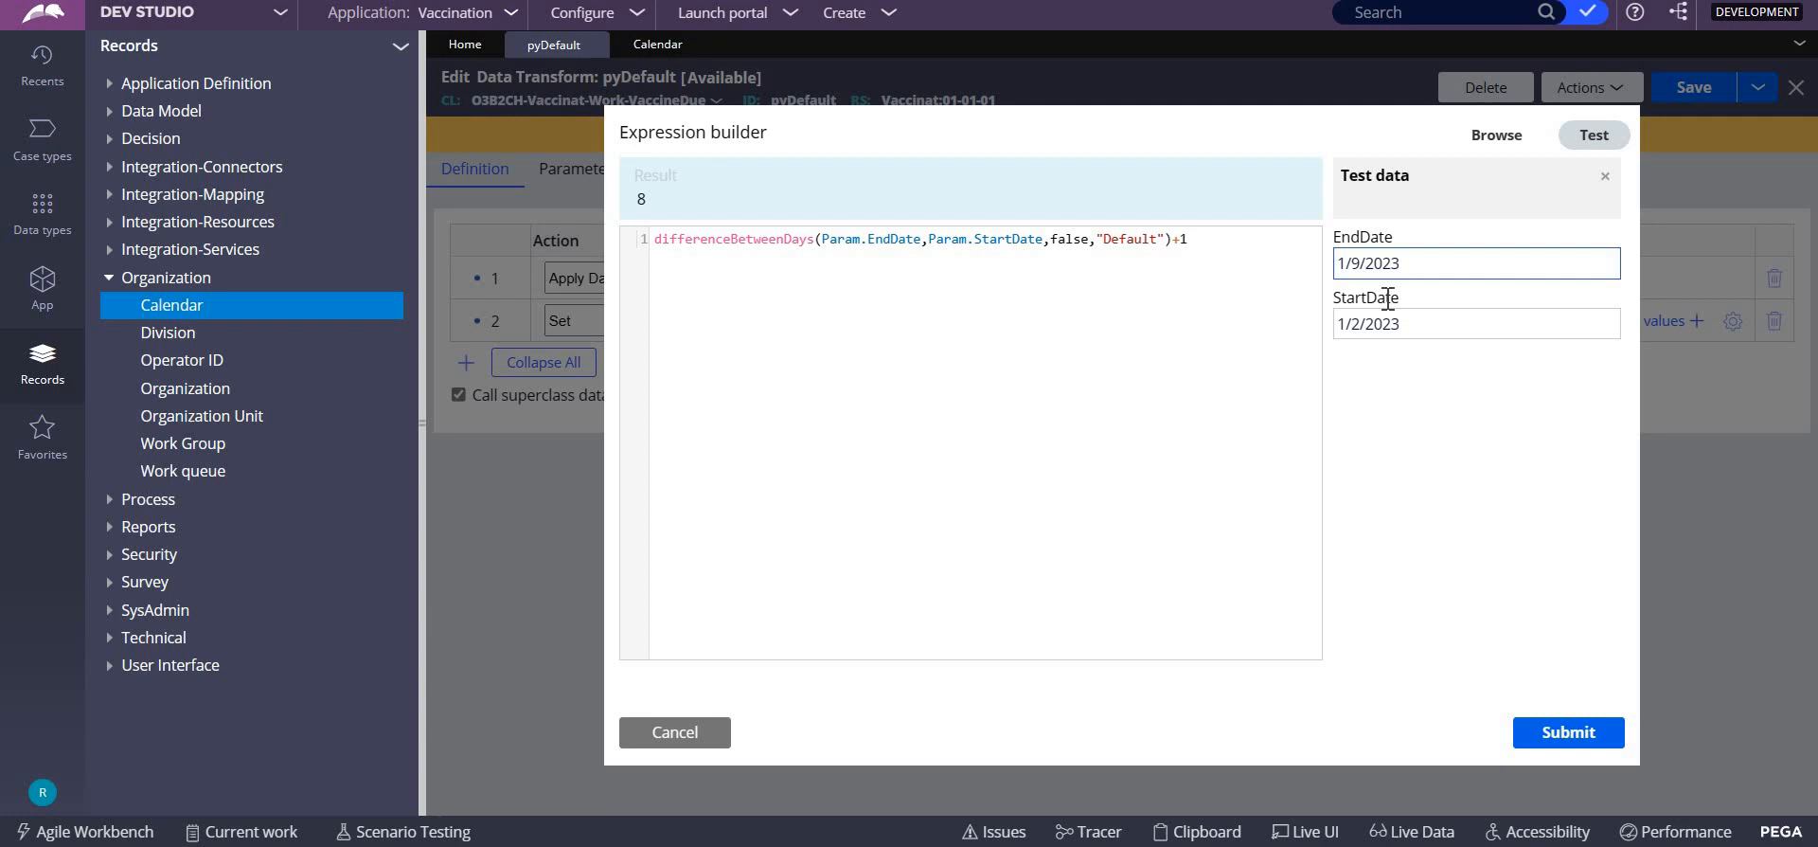
- Start replacing the 'false' business-day argument of differenceBetweenDays with 't'
left_click(1476, 322)
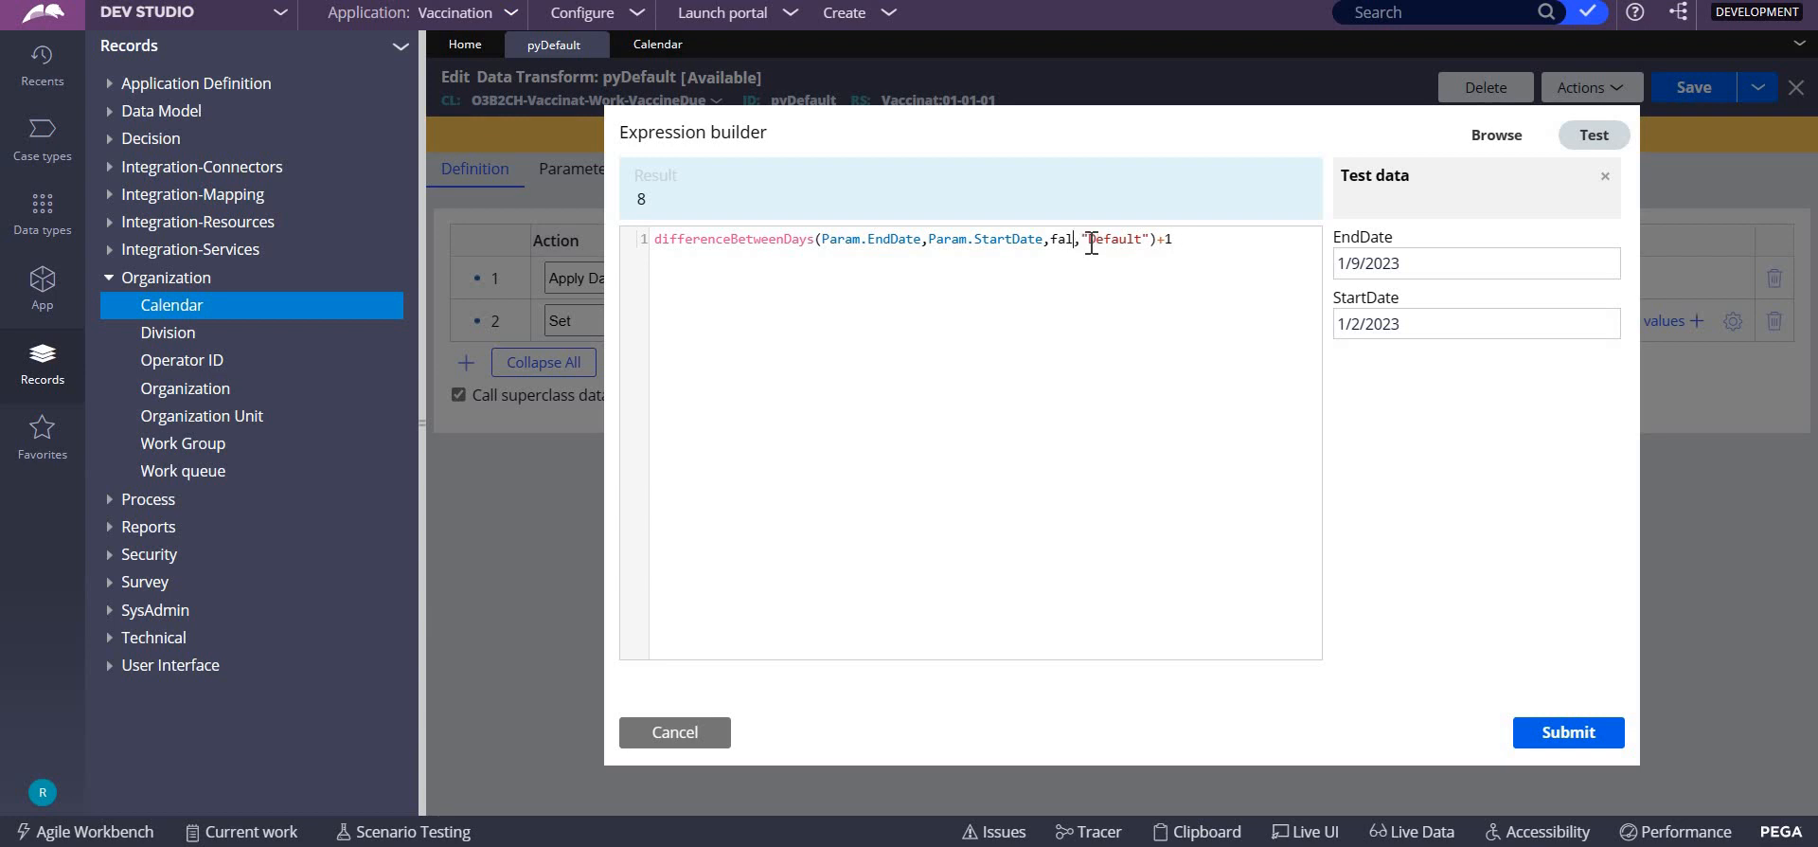
type("t")
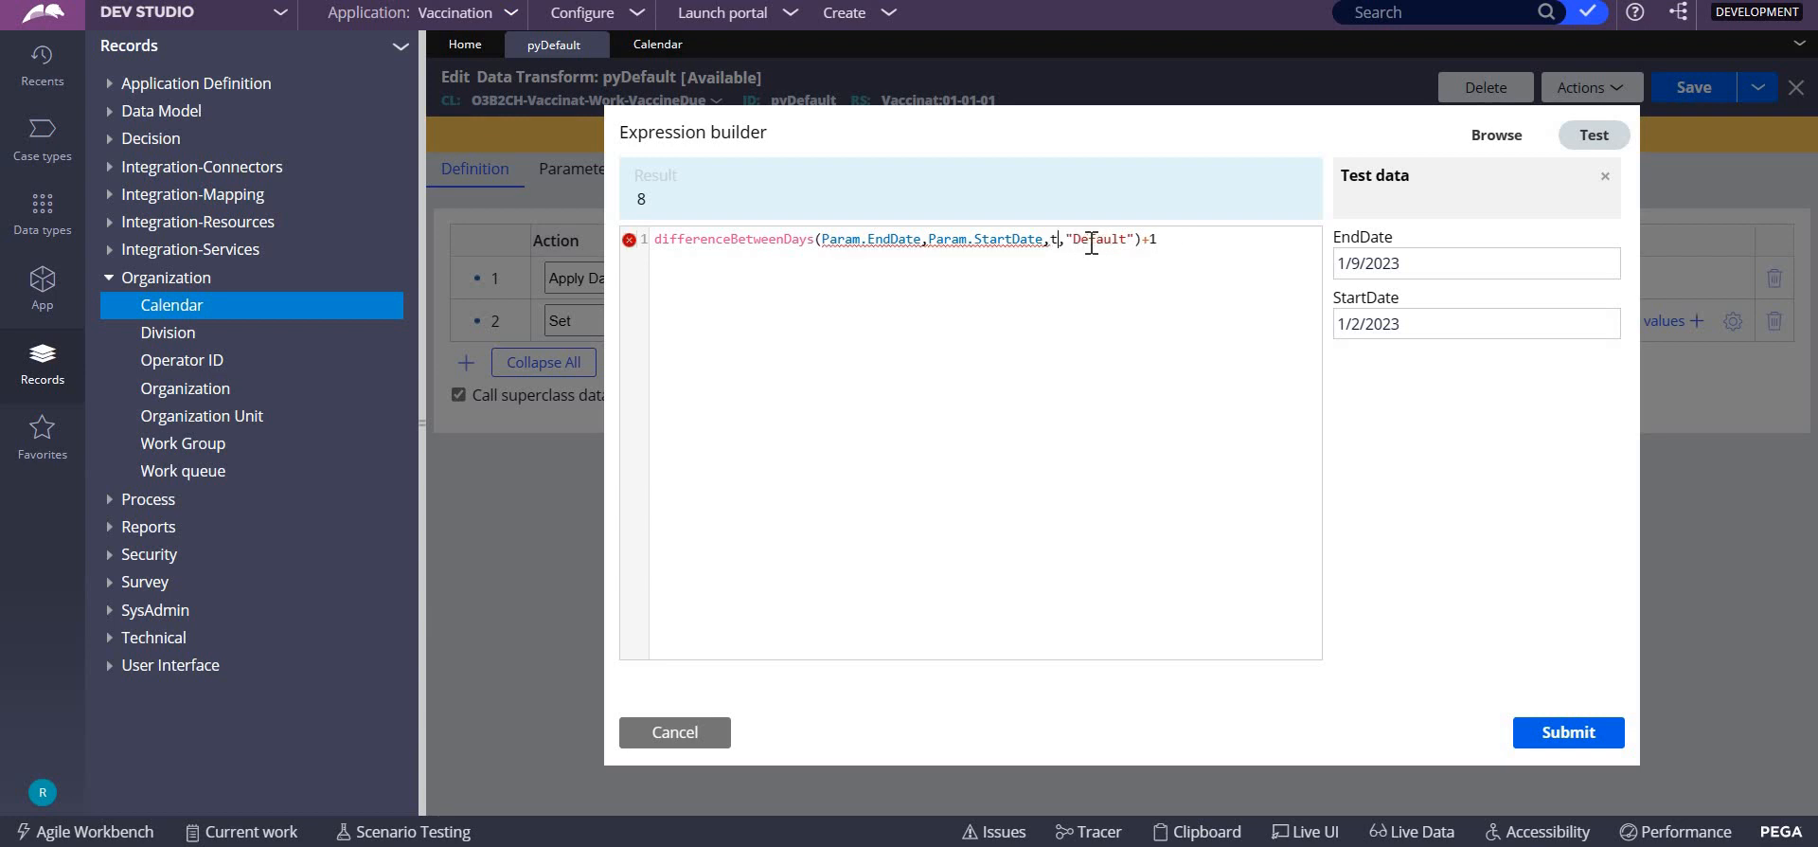
- Finish typing 'true' as the business-day flag, then clear the EndDate test value
type("rue")
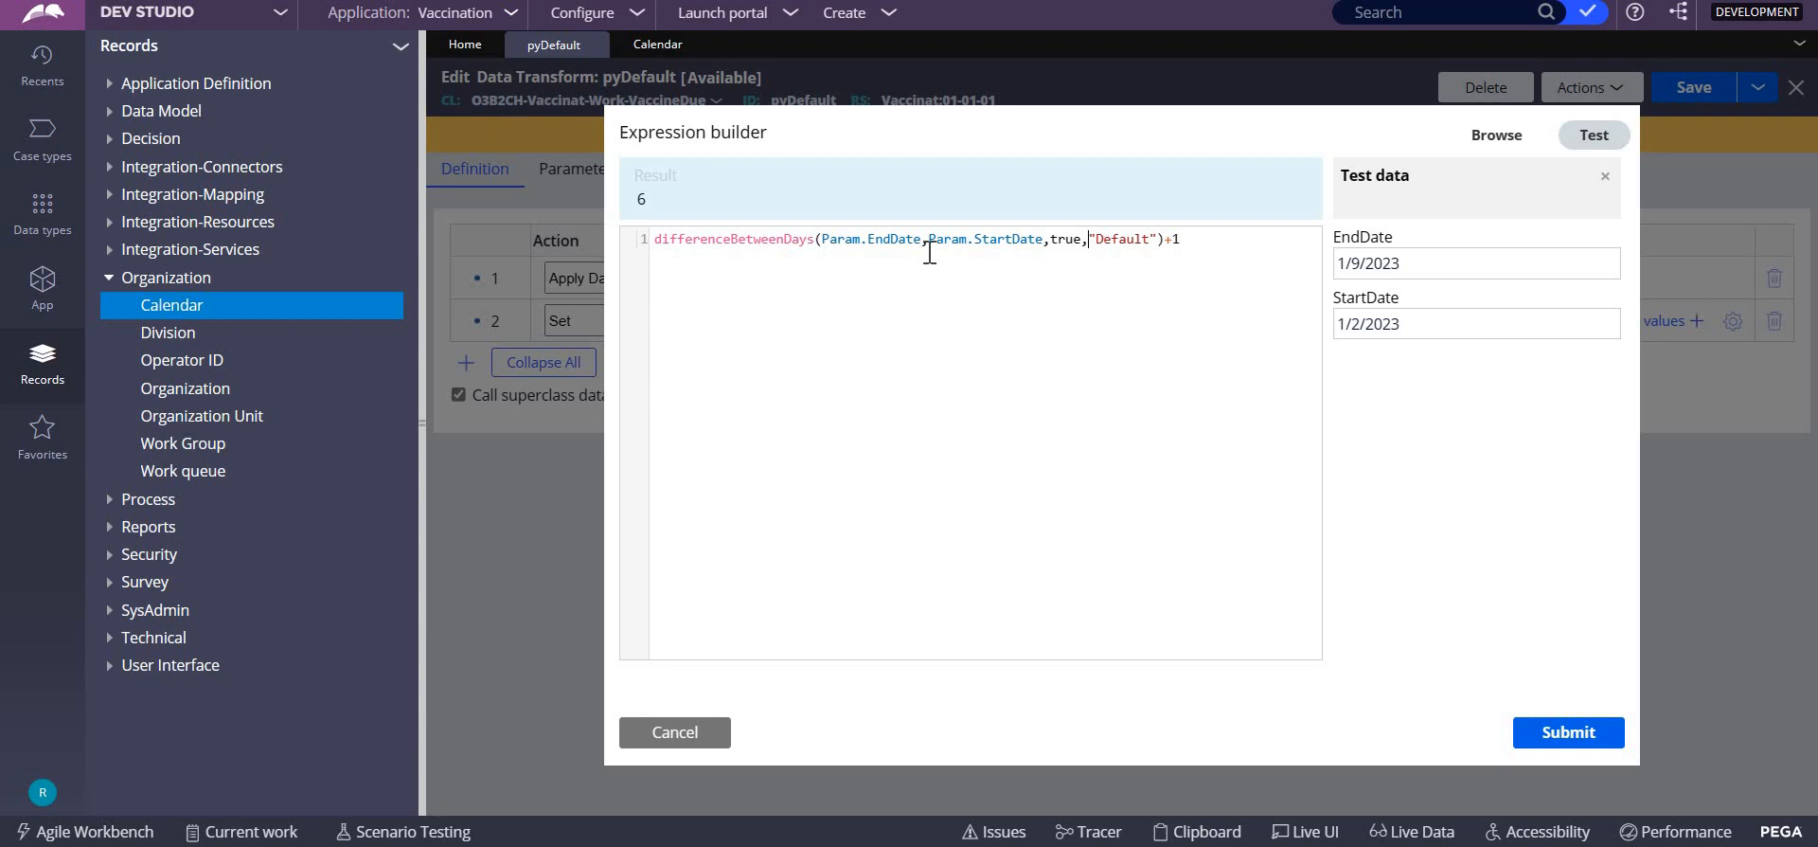
left_click(1476, 263)
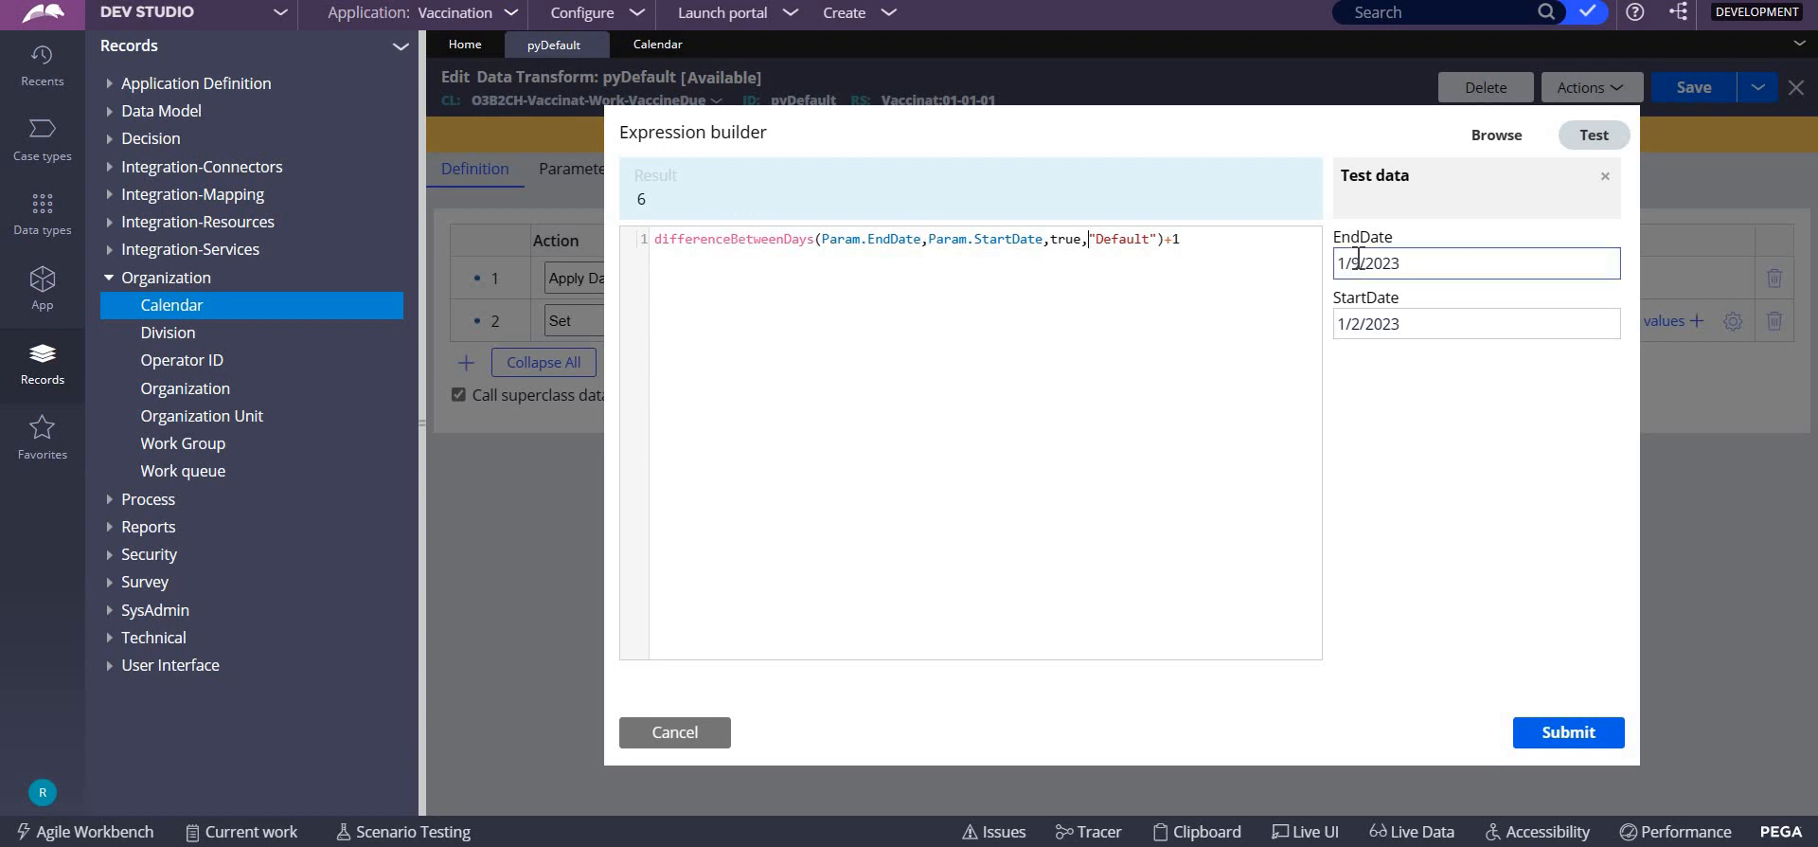
left_click(1476, 263)
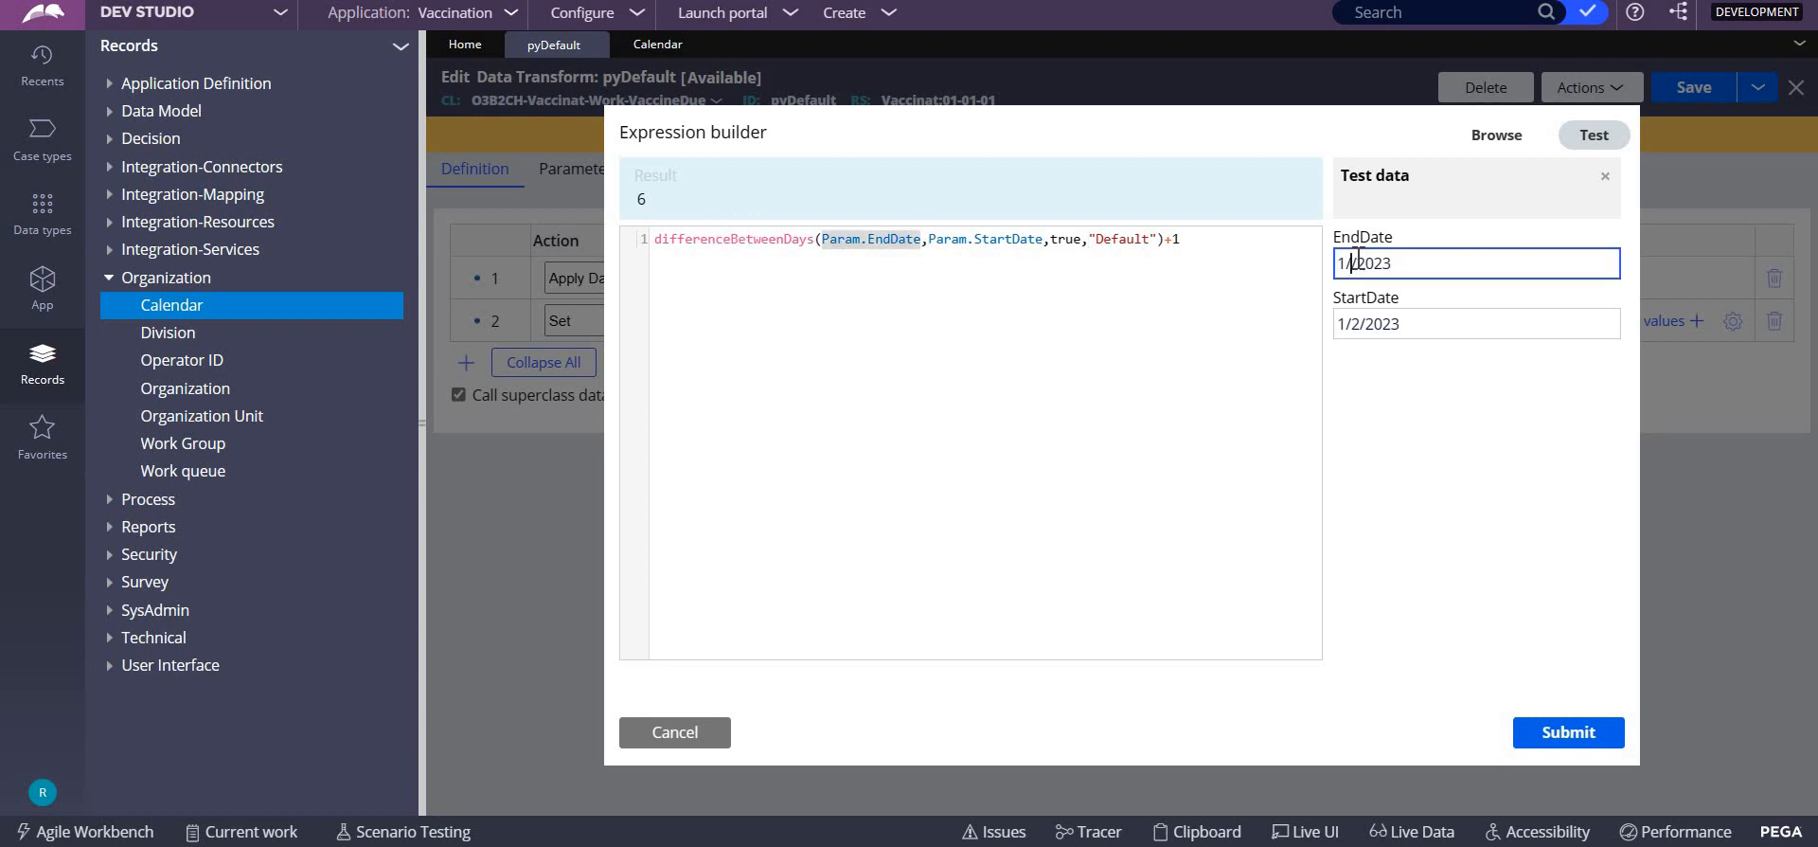
- Test EndDate 1/5/2023 without the +1 (result 3), then retype the +1
type("1/5/2023")
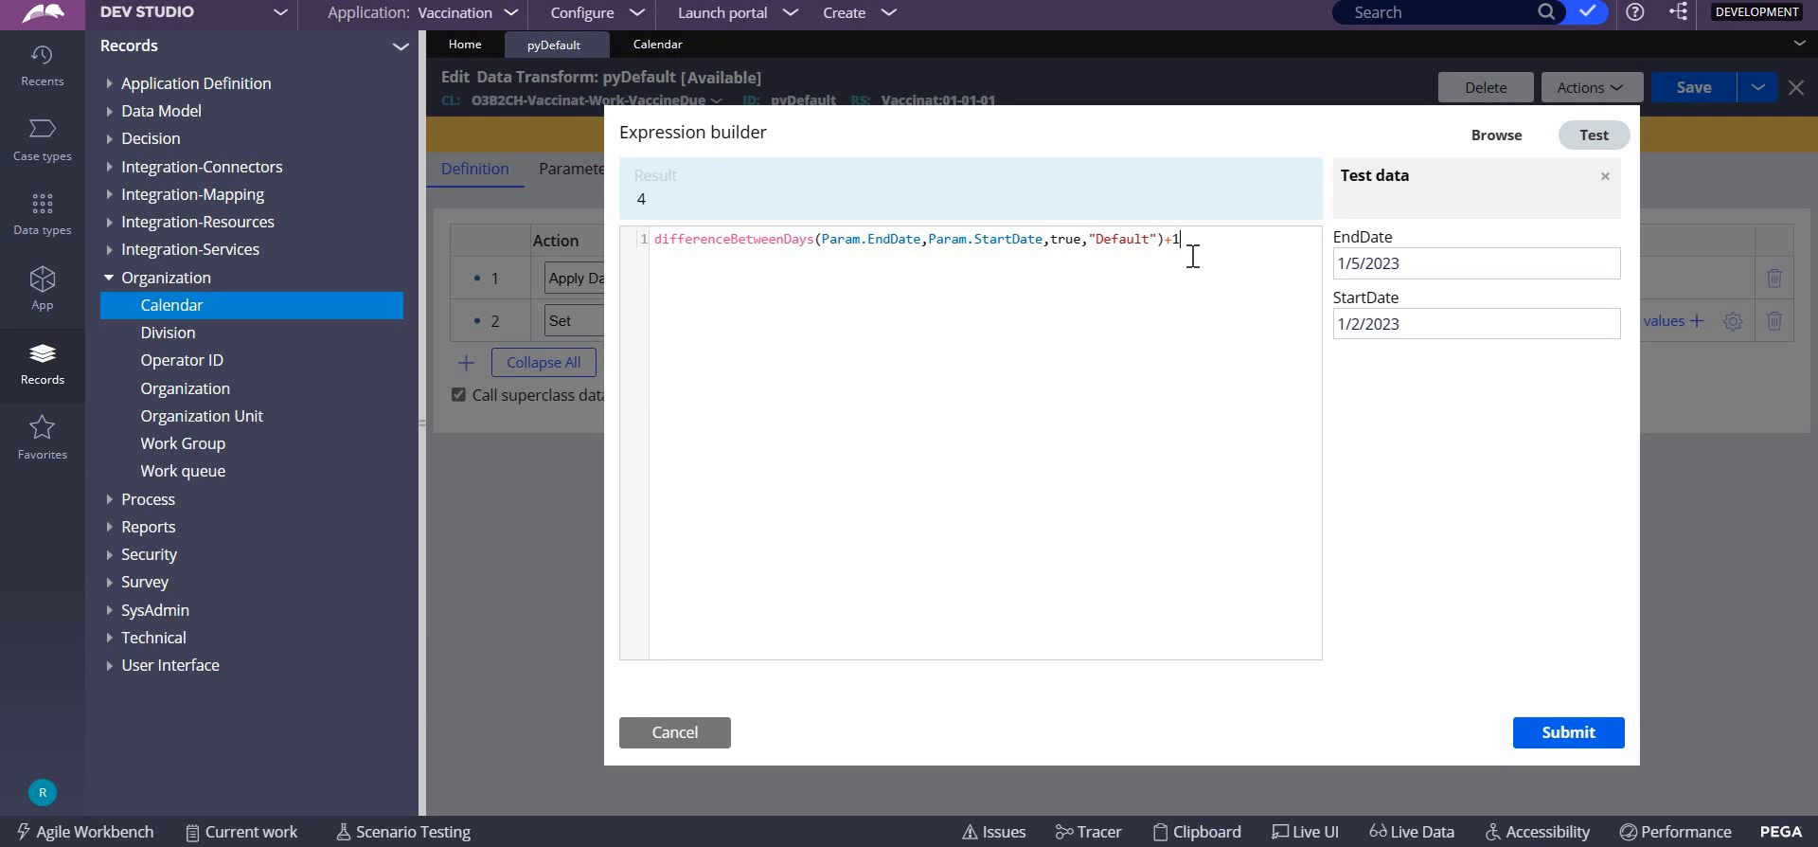
key("Backspace")
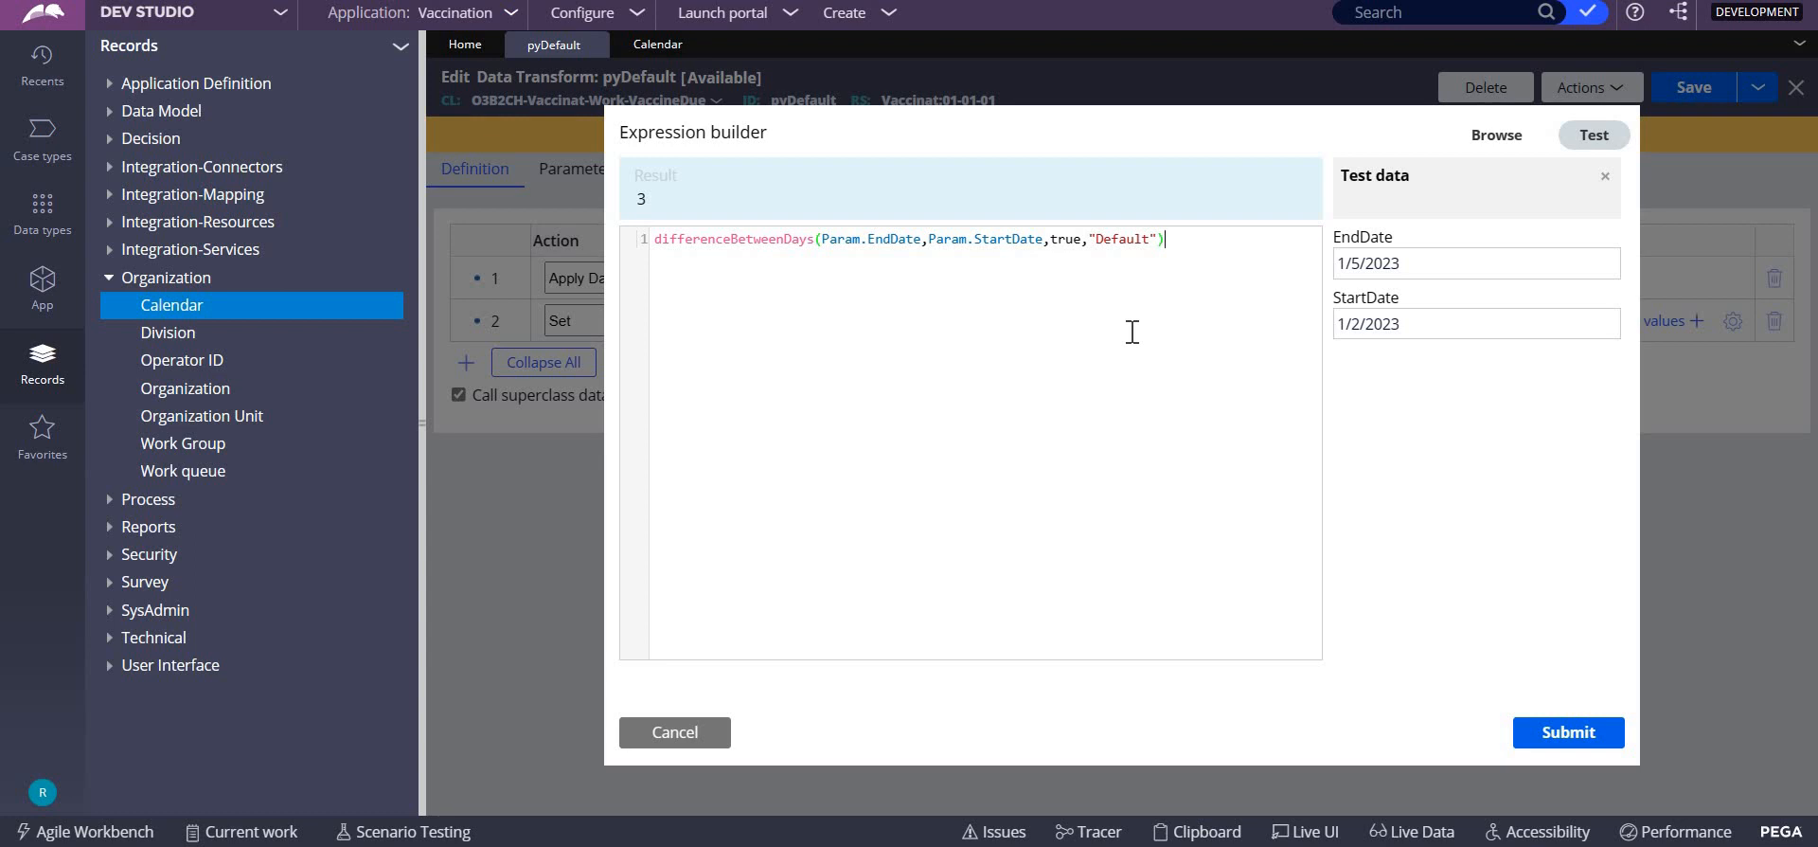
type("1")
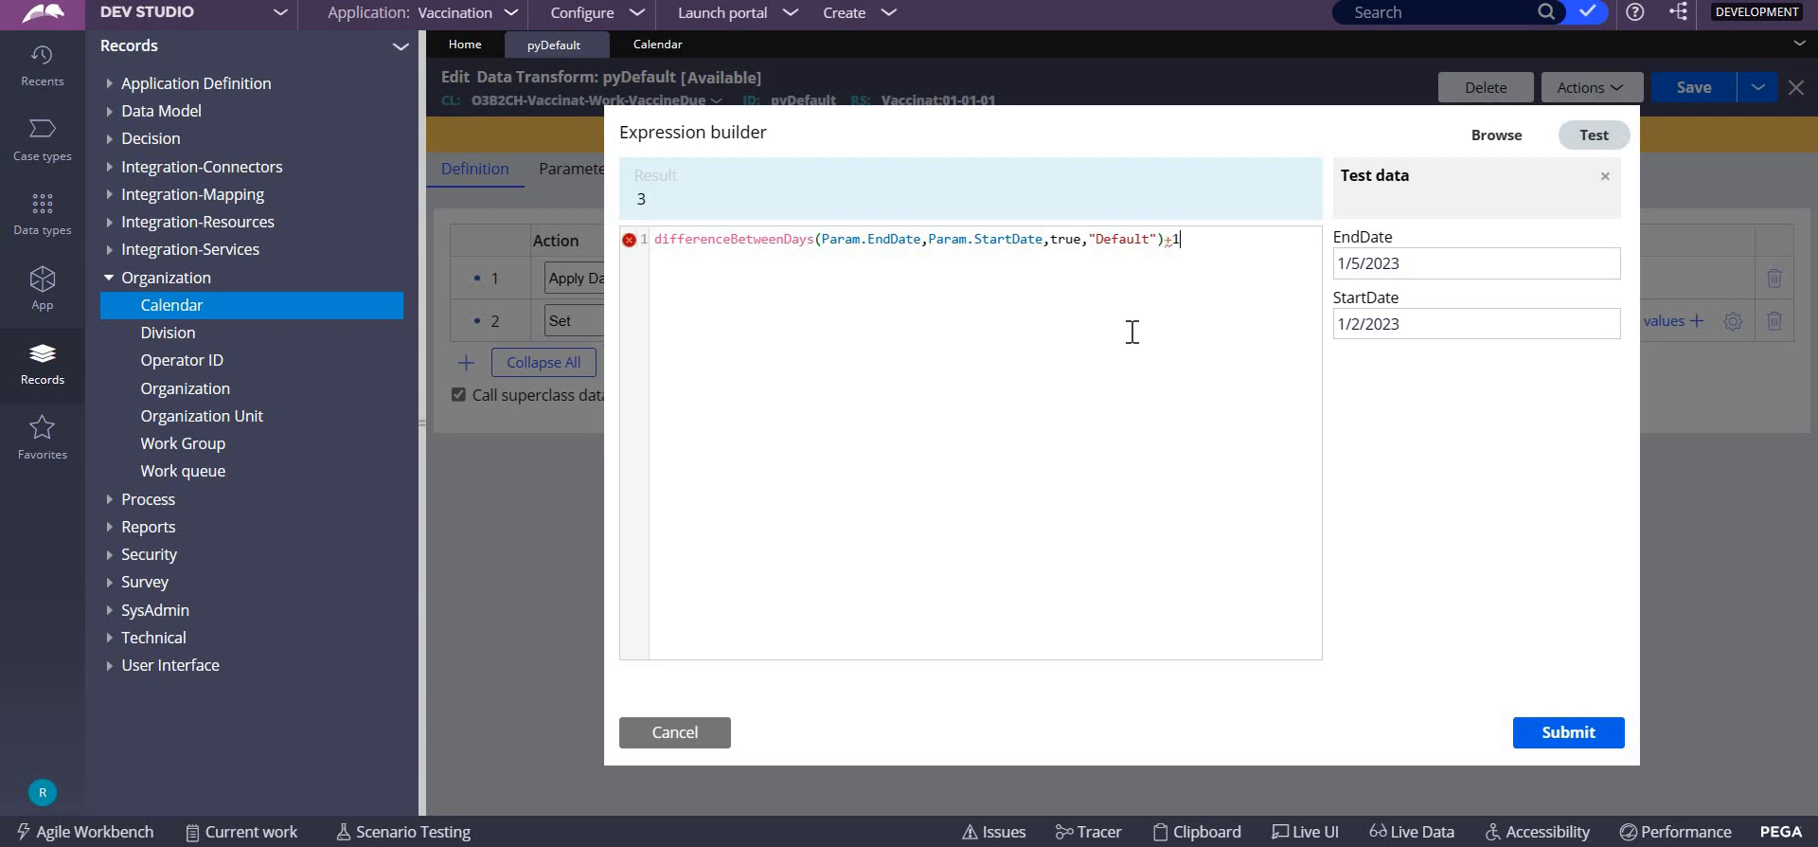